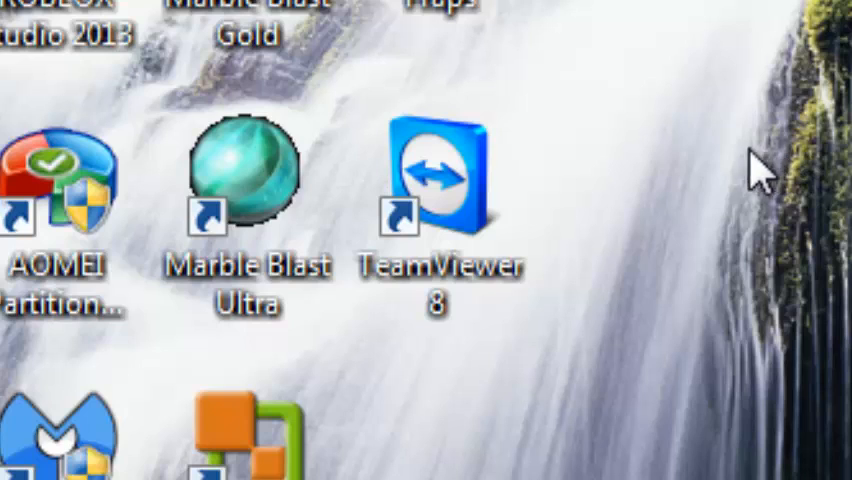
pyautogui.moveTo(688, 322)
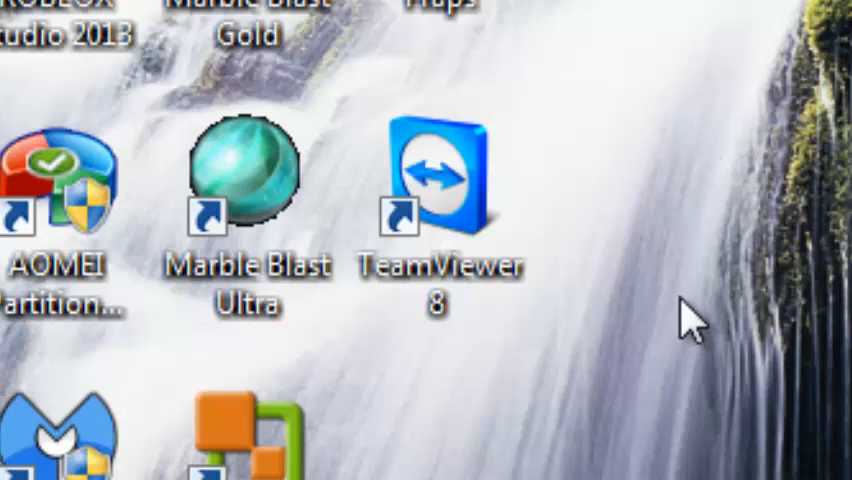
# Step: Launch TeamViewer 8 from its desktop shortcut
pyautogui.moveTo(690, 320); pyautogui.dragTo(664, 96)
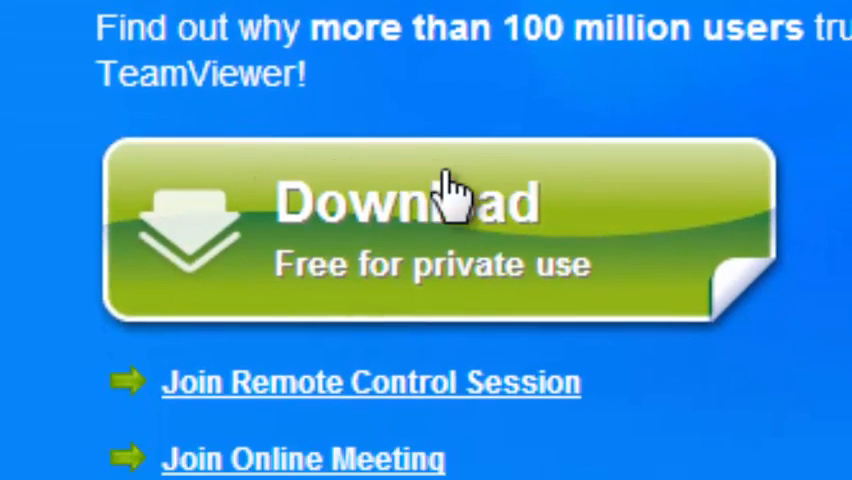
pyautogui.moveTo(276, 156)
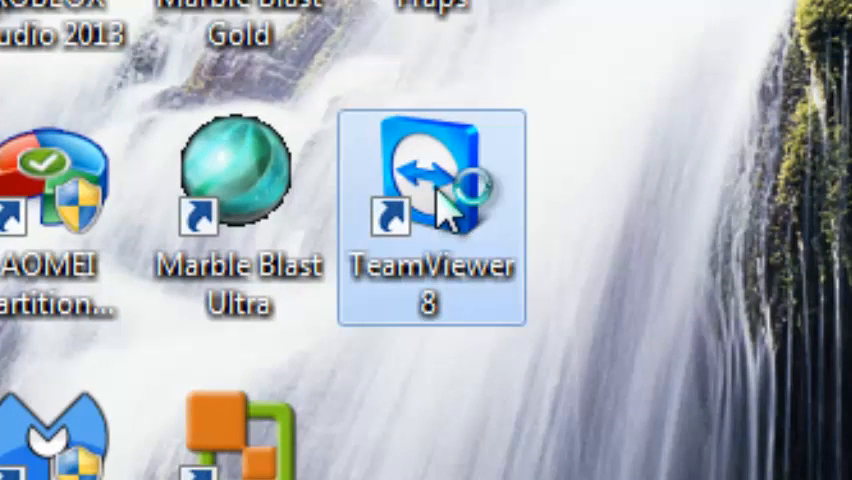
pyautogui.doubleClick(430, 190)
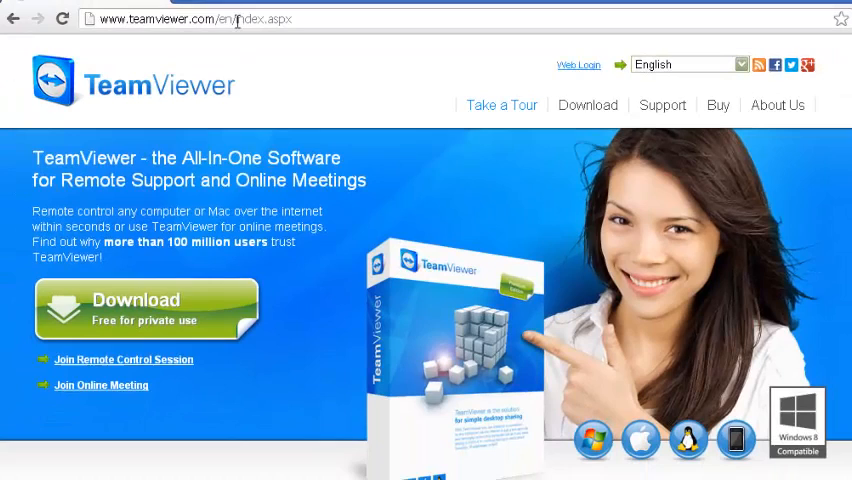
pyautogui.moveTo(178, 380)
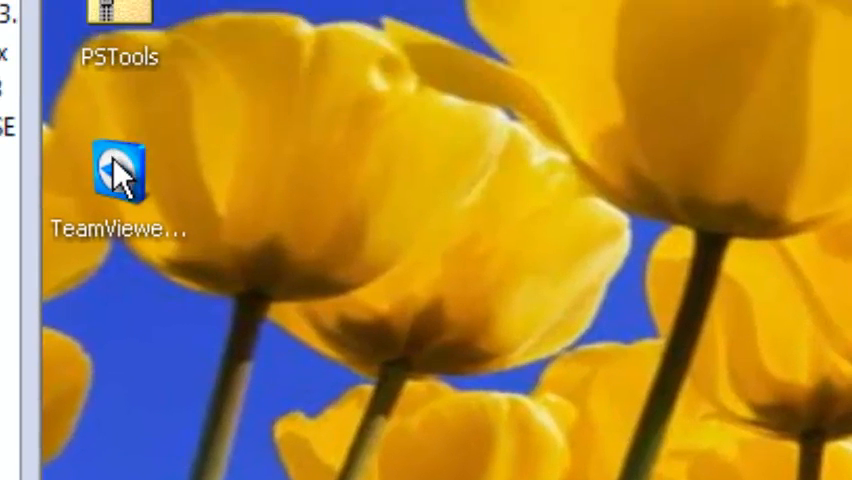
# Step: Launch TeamViewer QuickSupport on the Windows XP virtual machine's desktop
pyautogui.doubleClick(120, 176)
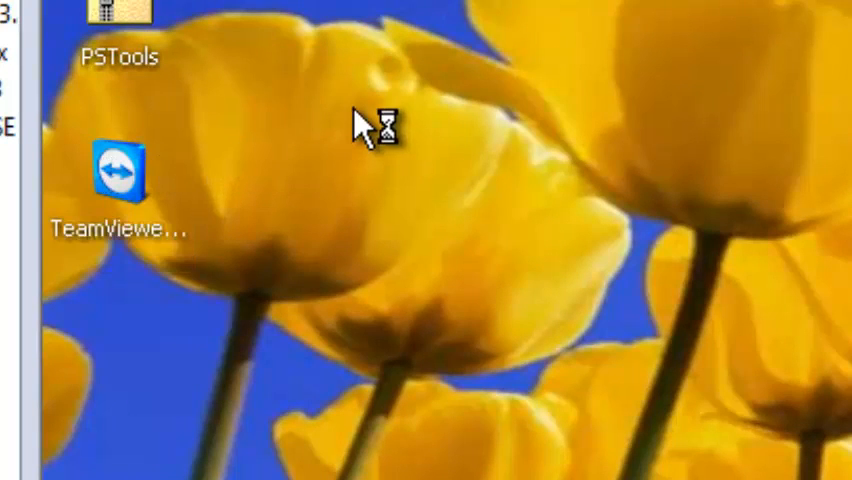
pyautogui.moveTo(446, 64)
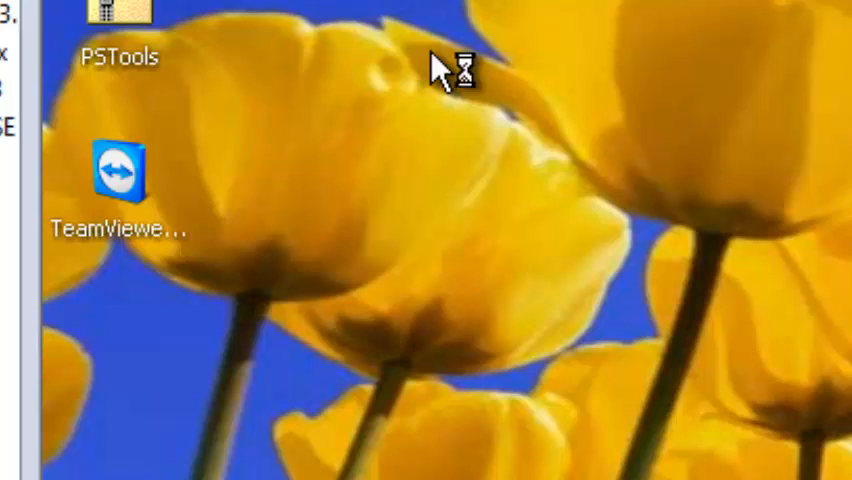
pyautogui.doubleClick(118, 172)
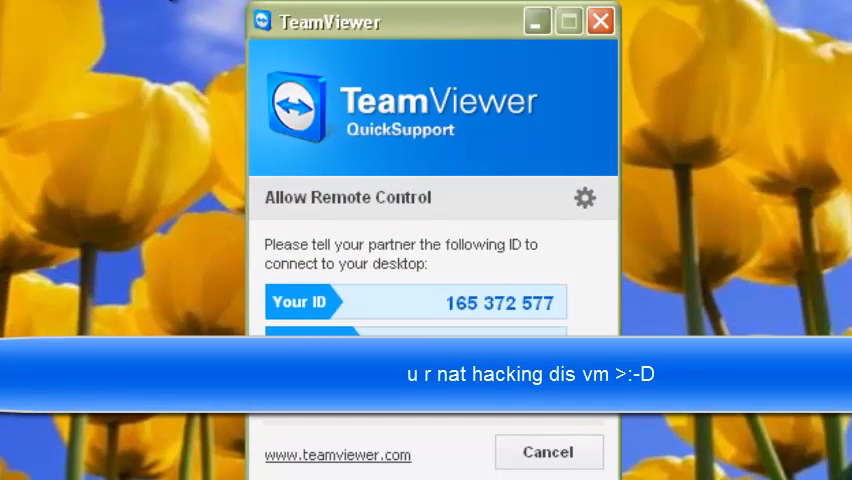
pyautogui.moveTo(398, 258)
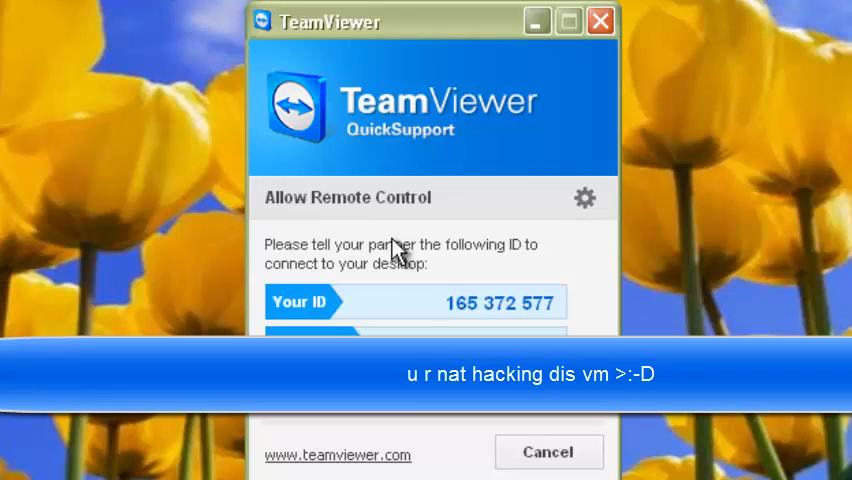
pyautogui.doubleClick(500, 302)
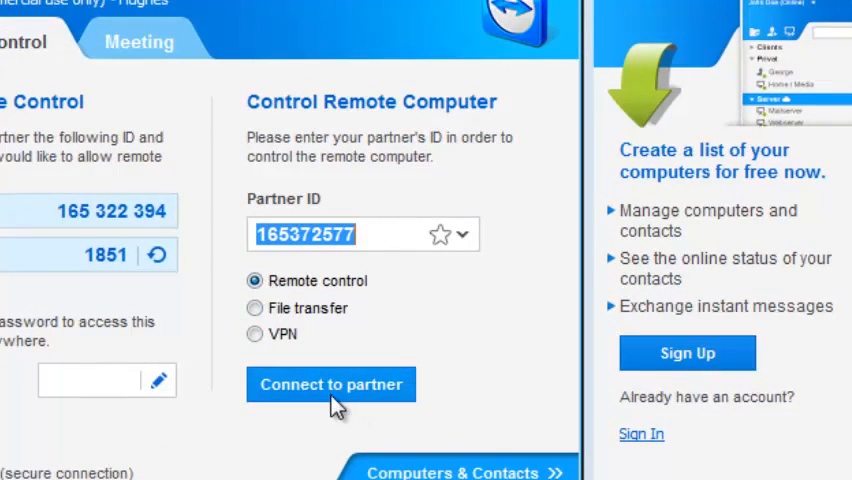
# Step: Connect to the partner computer and launch Command Prompt from its Start menu
pyautogui.click(332, 384)
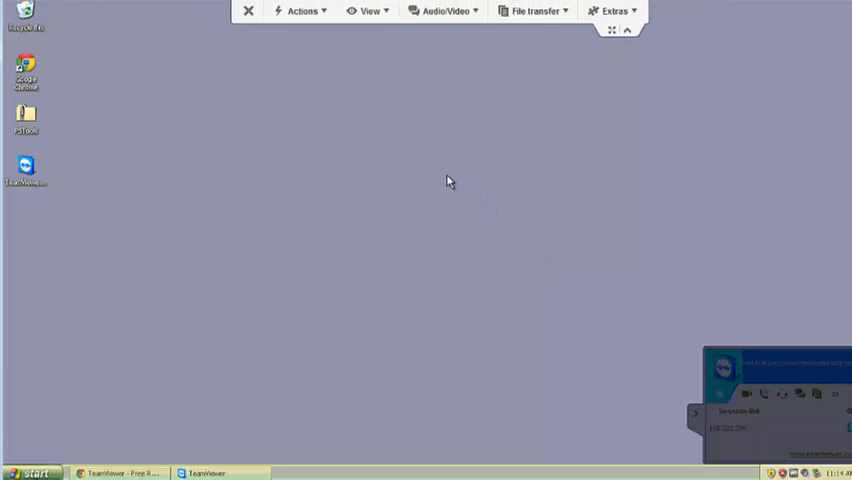
pyautogui.moveTo(208, 228)
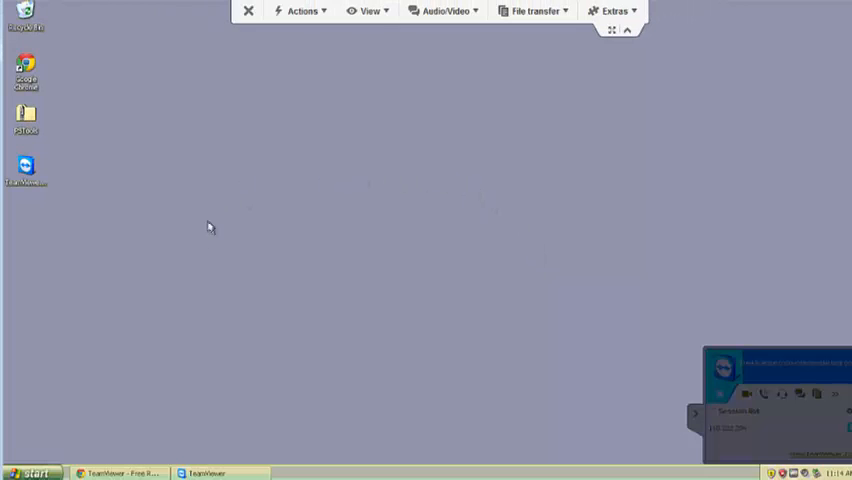
pyautogui.click(30, 472)
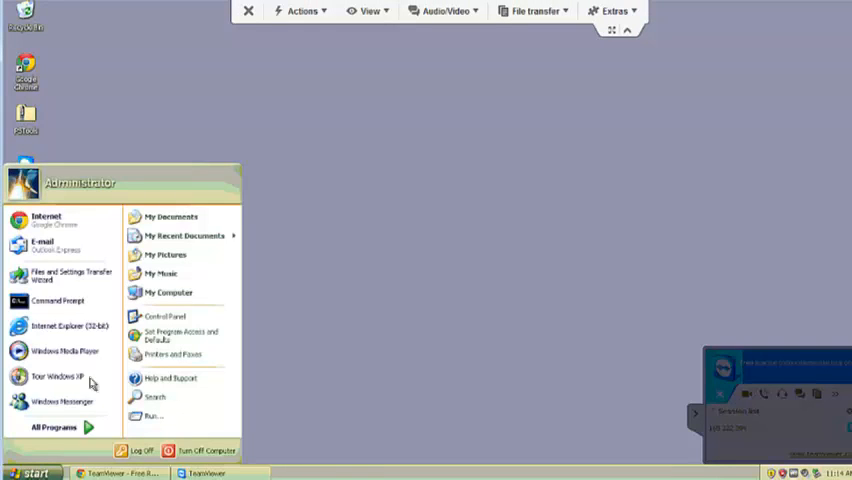
pyautogui.click(56, 428)
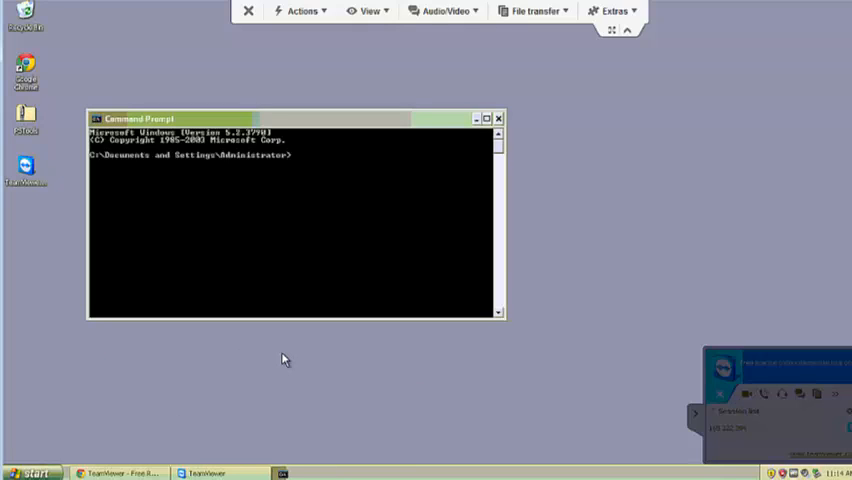
# Step: Run 'echo hello friend!' so the remote console prints it back
pyautogui.write('echo hello')
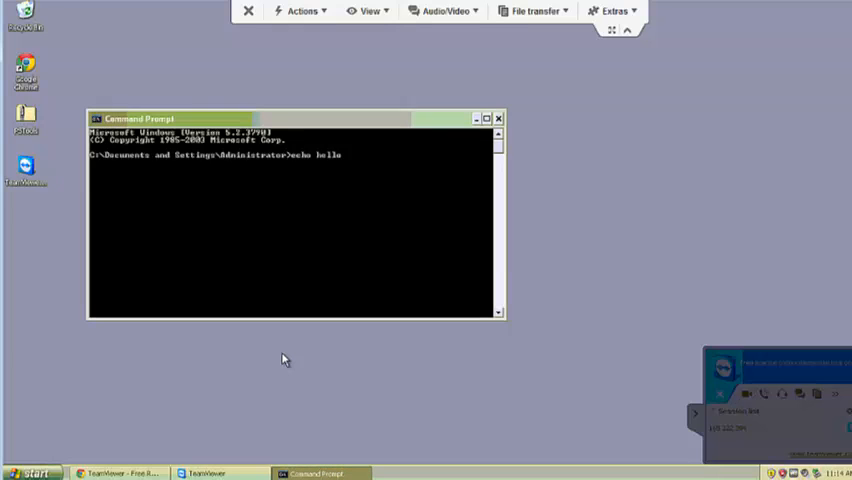
pyautogui.write('friend!')
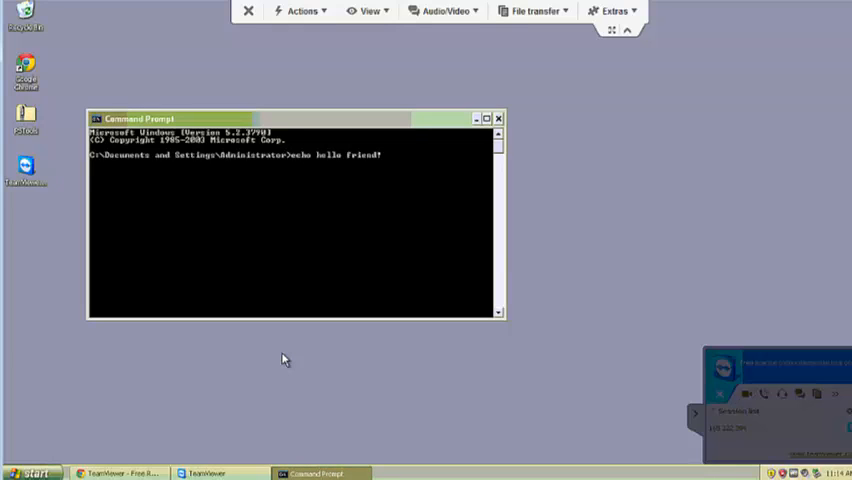
pyautogui.press('enter')
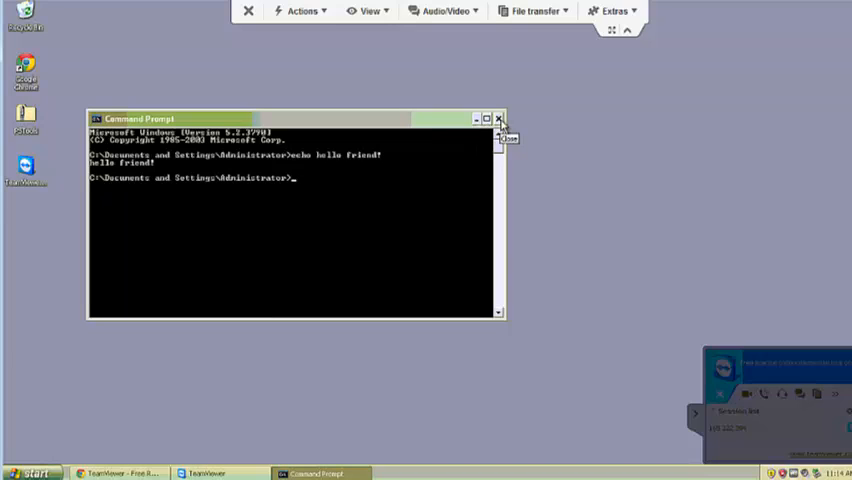
# Step: Close the remote Command Prompt, end the session and close QuickSupport
pyautogui.click(498, 118)
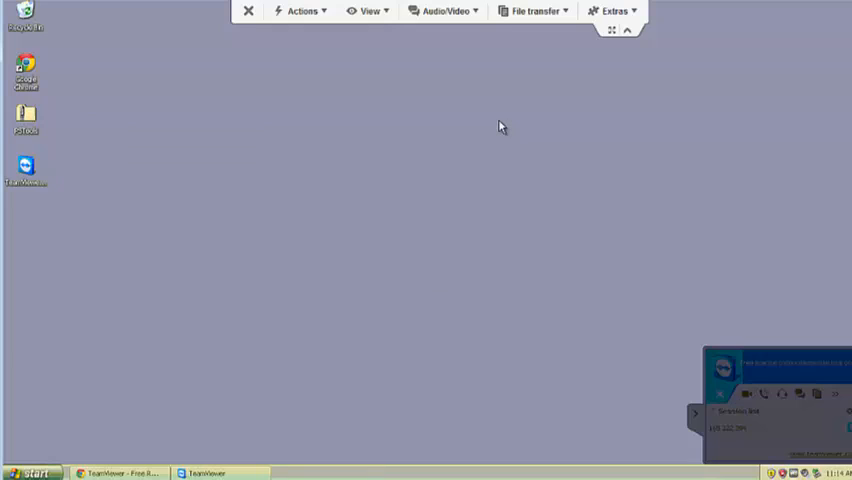
pyautogui.moveTo(504, 136)
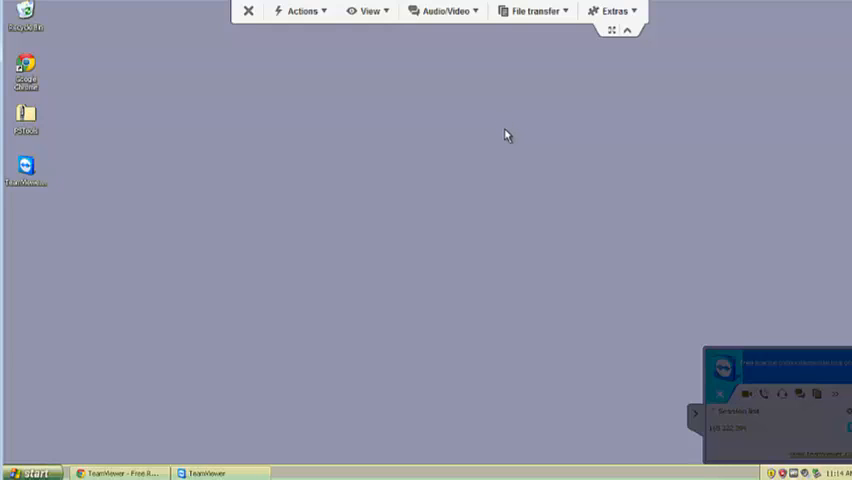
pyautogui.moveTo(252, 32)
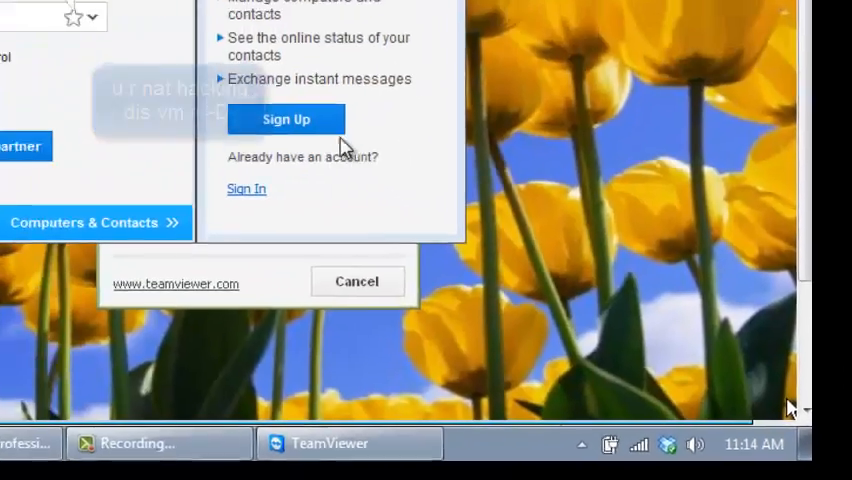
pyautogui.click(356, 280)
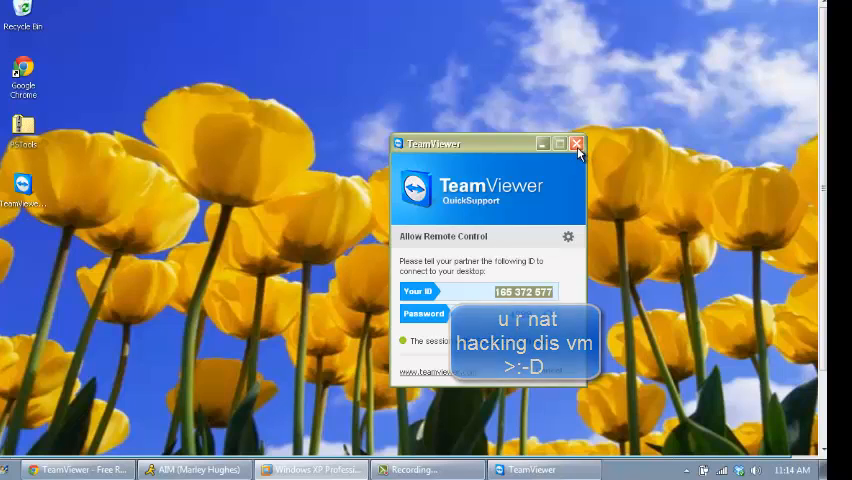
pyautogui.click(576, 144)
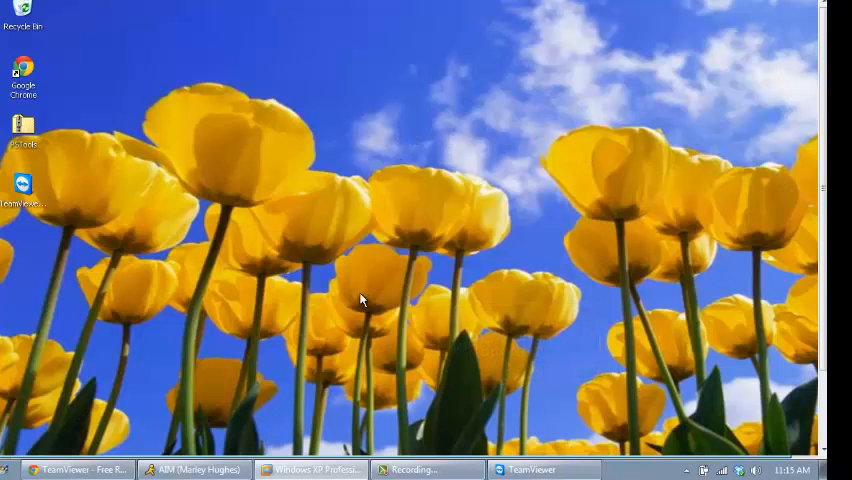